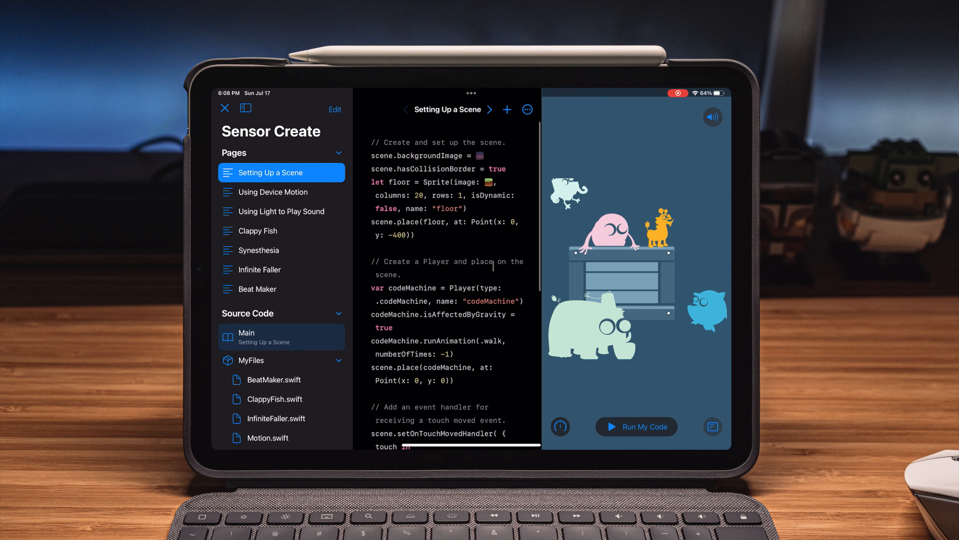
# - Make Mail the centre Stage Manager window via its Dock icon, displacing the Safari magazine page
pyautogui.scroll(-3)
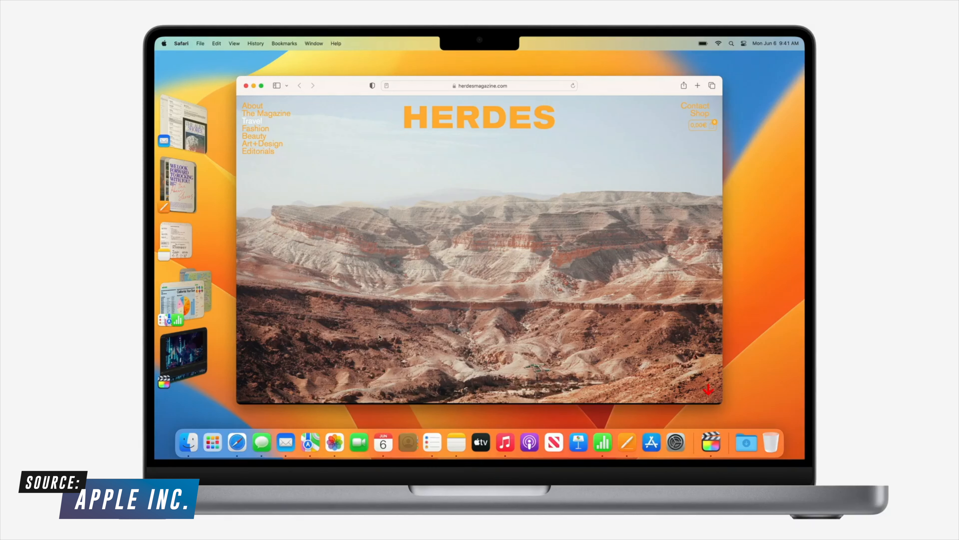
pyautogui.click(285, 442)
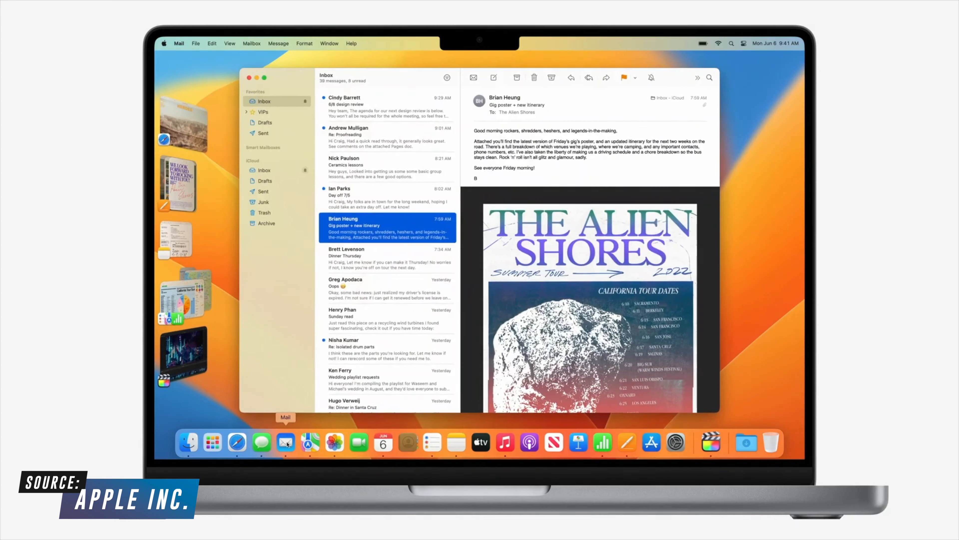